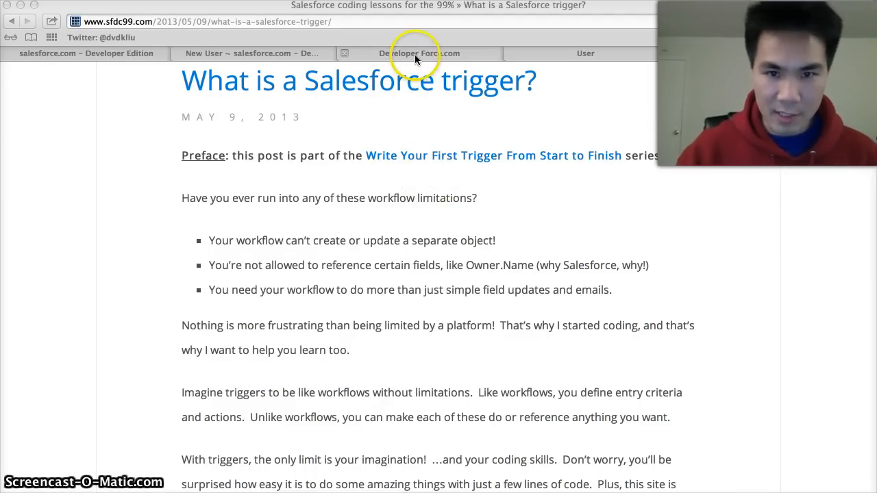
# - Look through the open tabs and find the unchecked Allow Forecasting box on the New User form
pyautogui.click(418, 52)
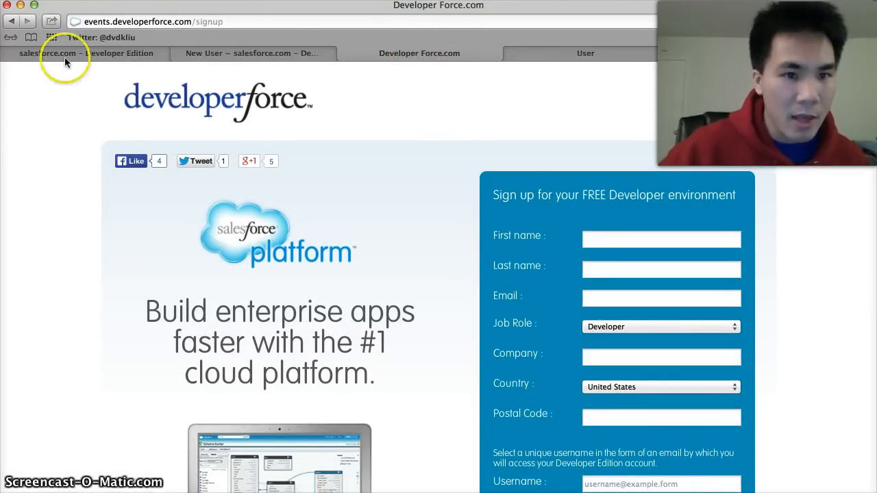
pyautogui.click(86, 53)
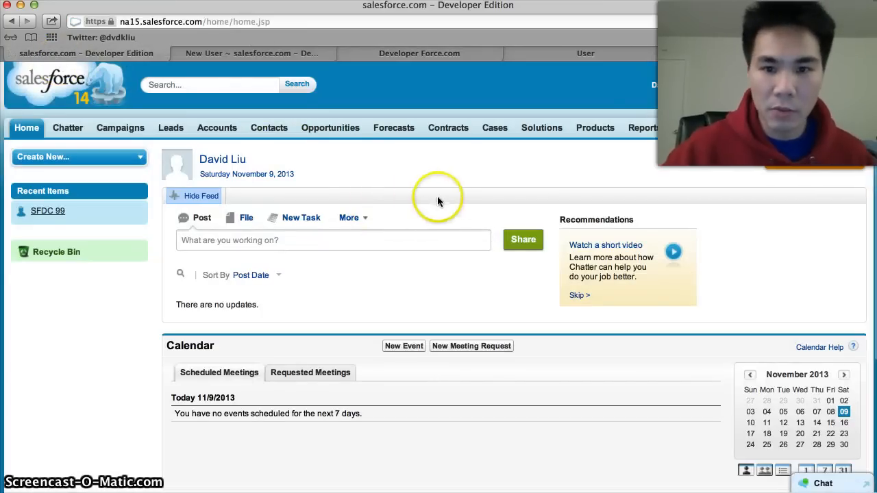
pyautogui.moveTo(450, 198)
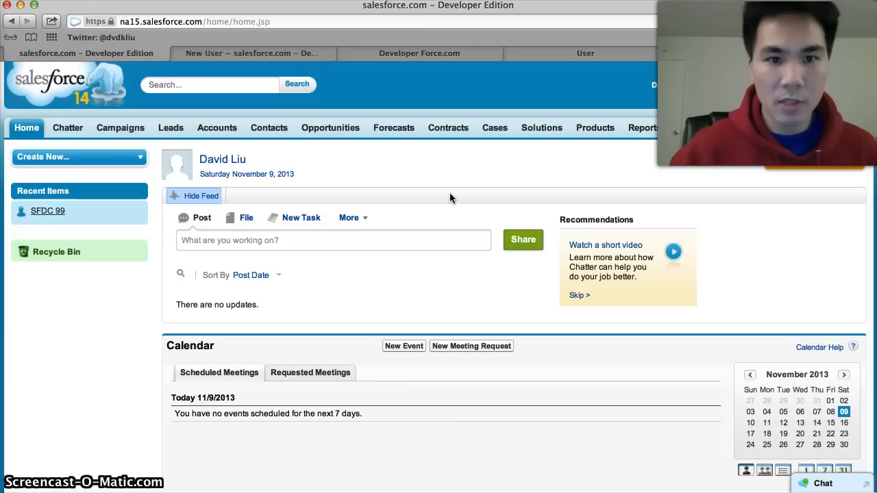
pyautogui.moveTo(287, 75)
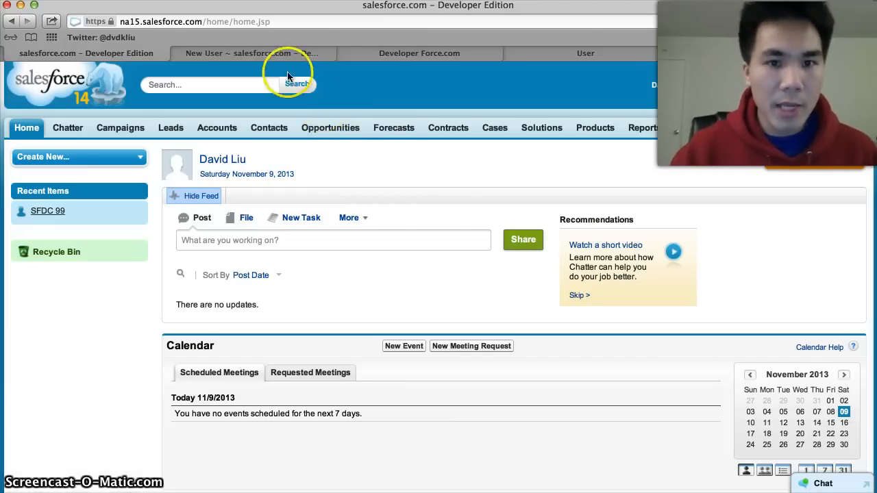
pyautogui.click(246, 53)
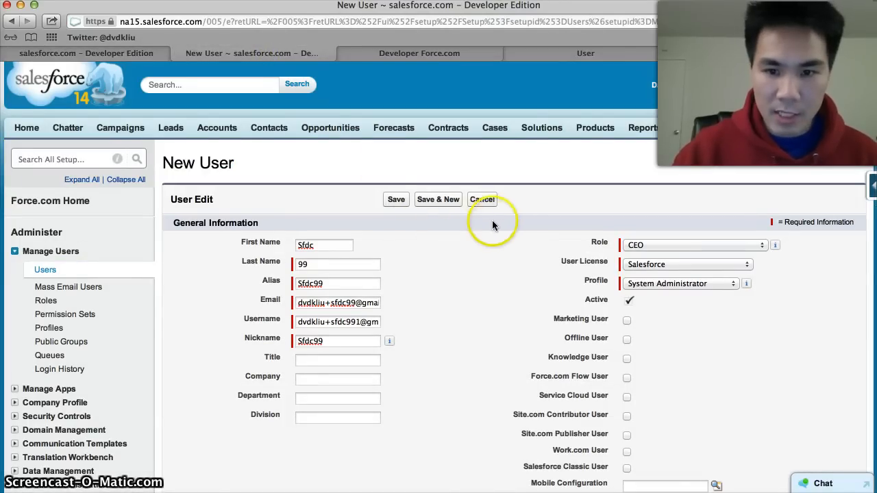
pyautogui.scroll(-3)
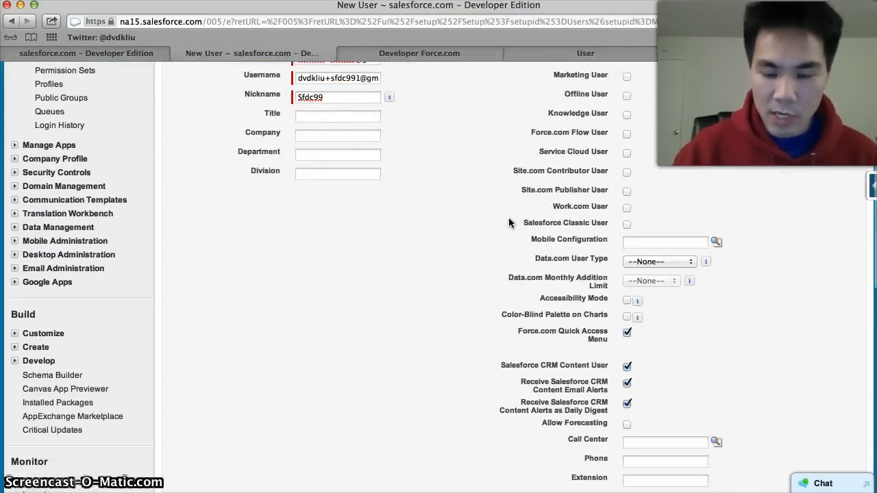
pyautogui.scroll(-3)
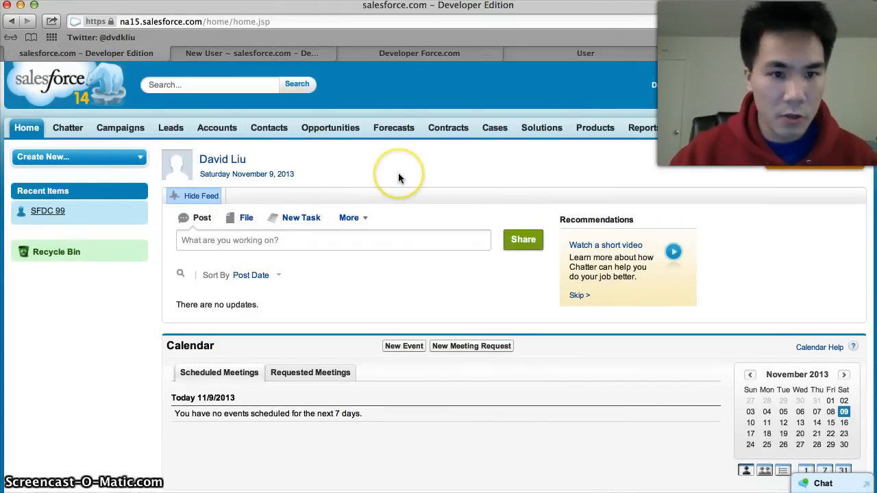
pyautogui.moveTo(728, 85)
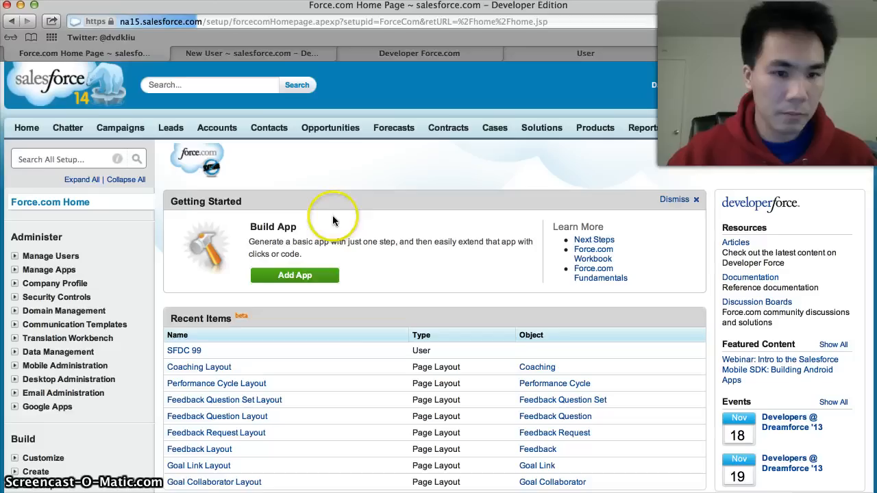
# - Go to Customize > Users > Triggers in Setup, where no User triggers exist yet
pyautogui.scroll(-3)
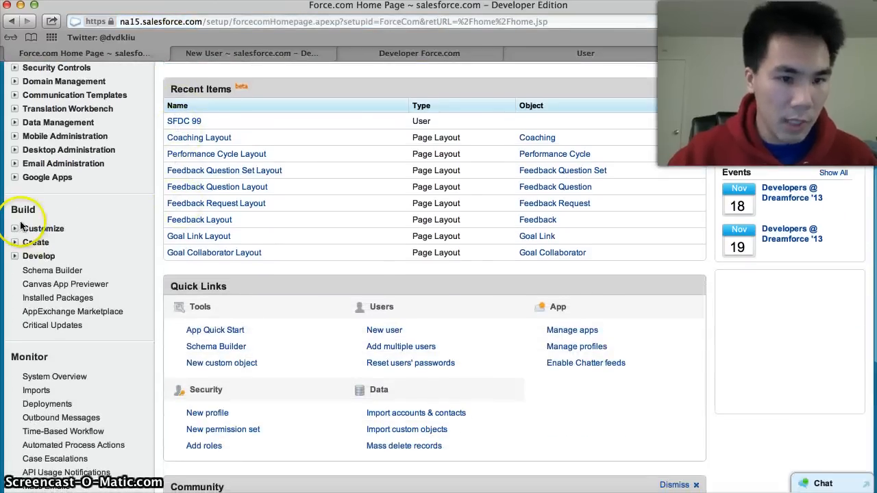
pyautogui.click(42, 228)
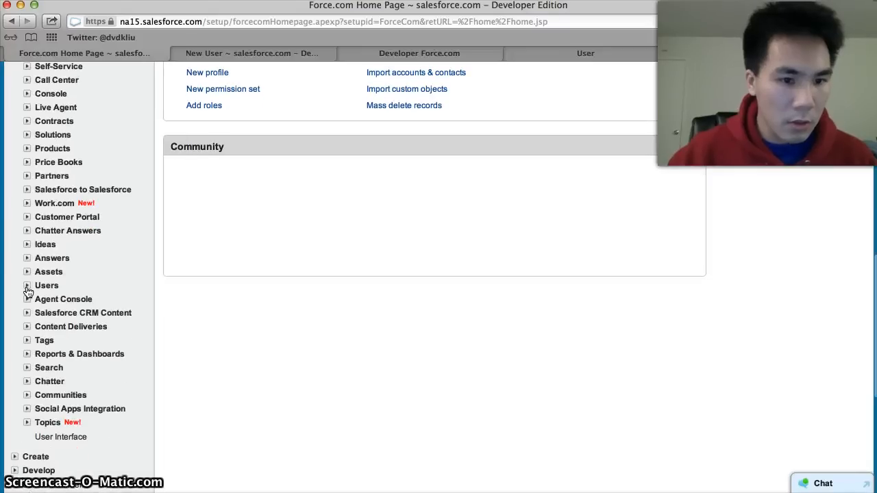
pyautogui.click(28, 284)
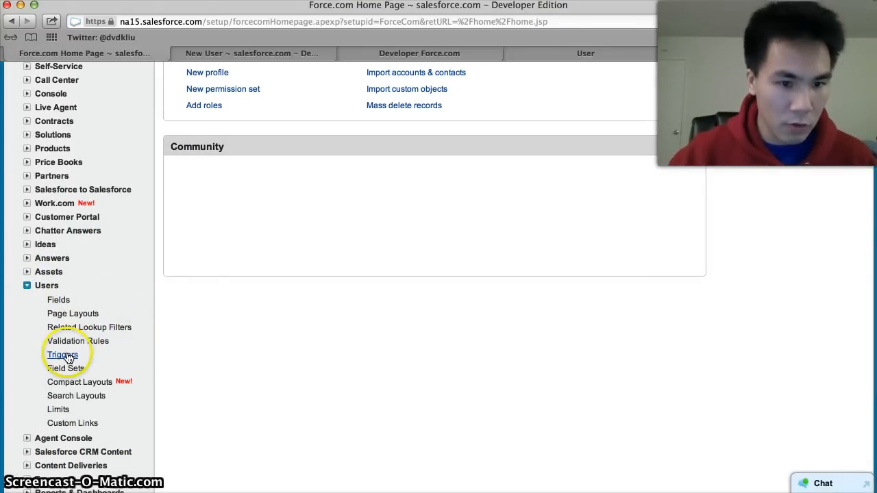
pyautogui.click(61, 354)
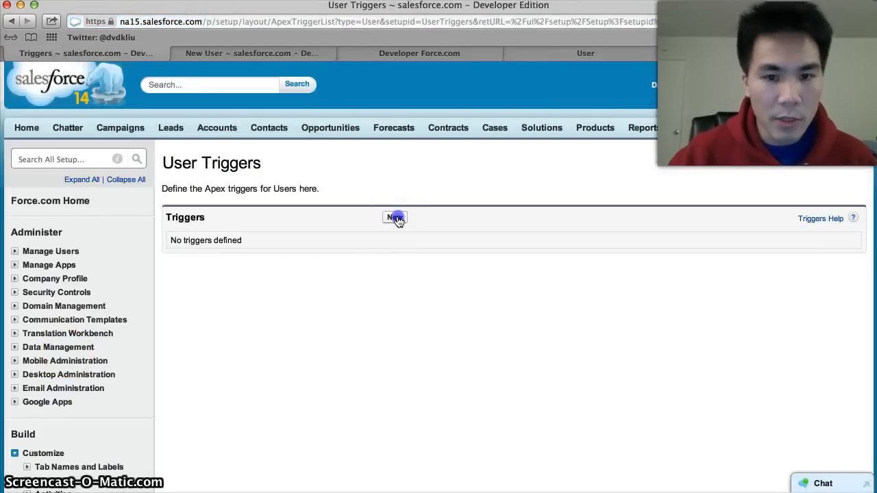
# - Start a new User trigger named ForceForecasting and begin its before insert header
pyautogui.click(394, 218)
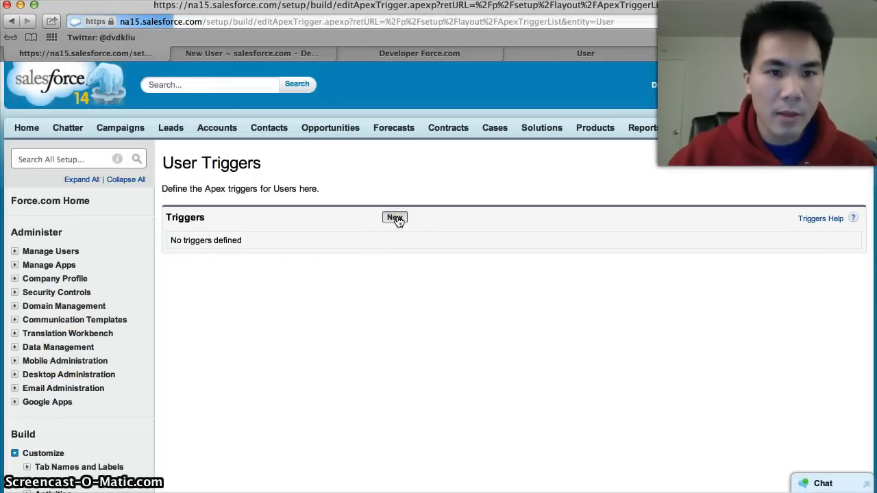
pyautogui.click(395, 218)
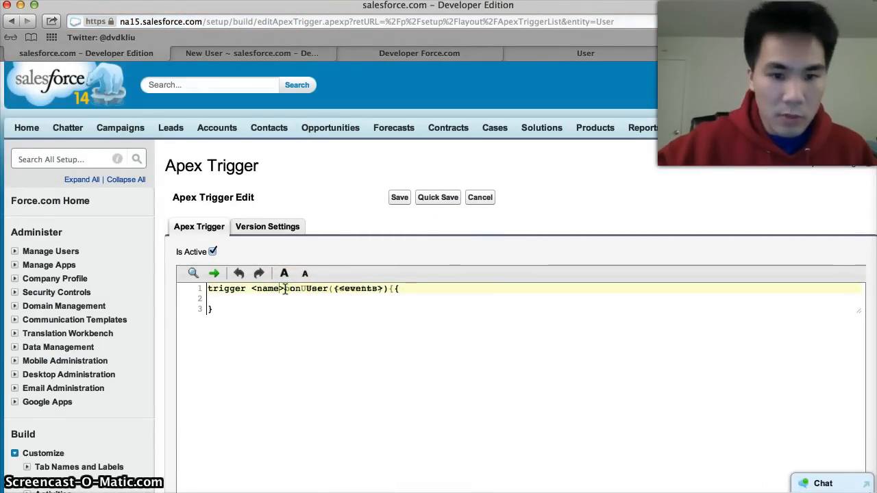
pyautogui.write('F')
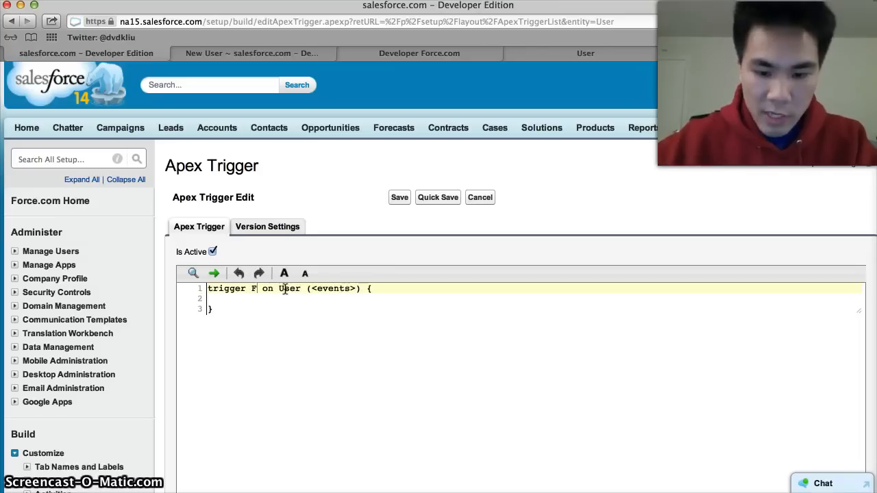
pyautogui.write('orceForce')
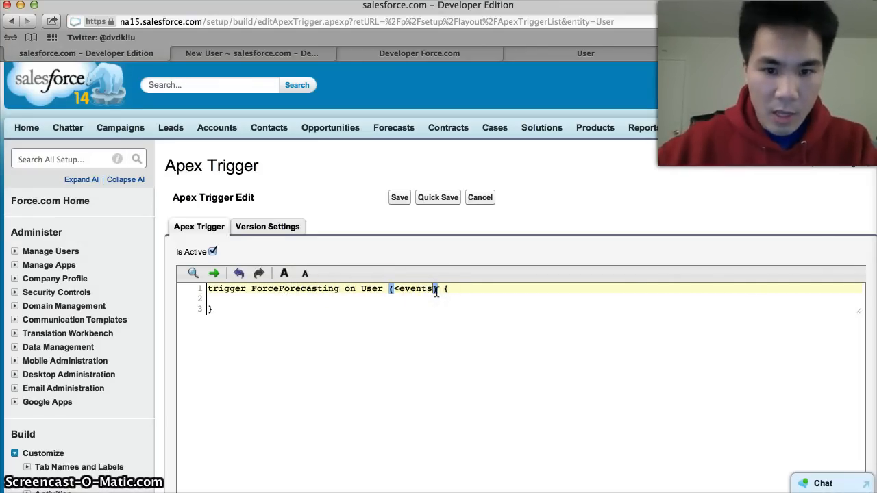
pyautogui.write('before inser')
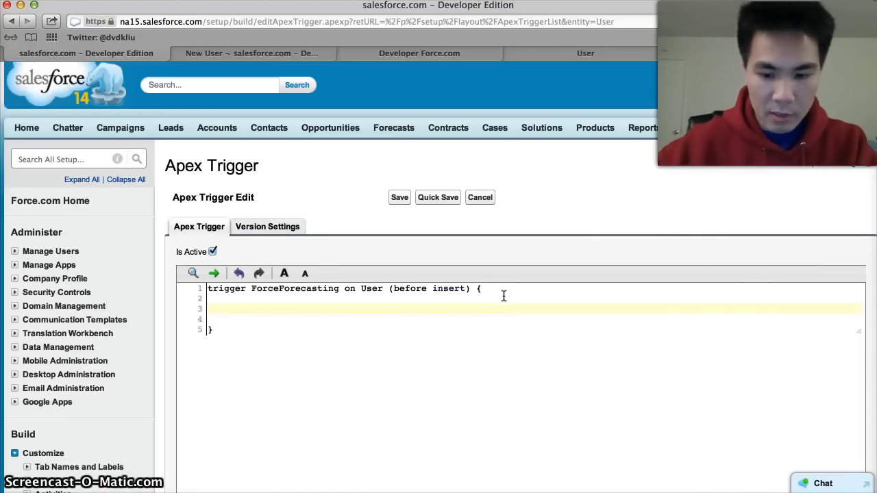
# - Add 'for (User u : Trigger.new) {' and begin the statement 'u.ForceF' inside it
pyautogui.write('for (U)')
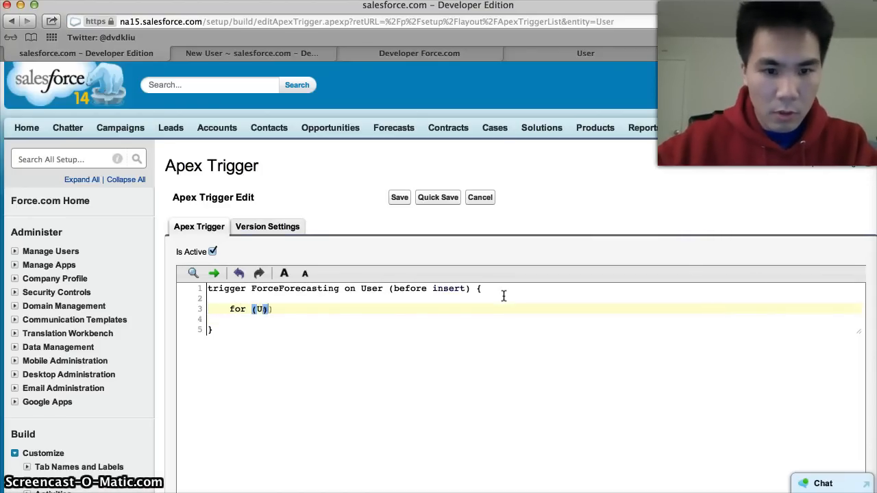
pyautogui.write('ser u')
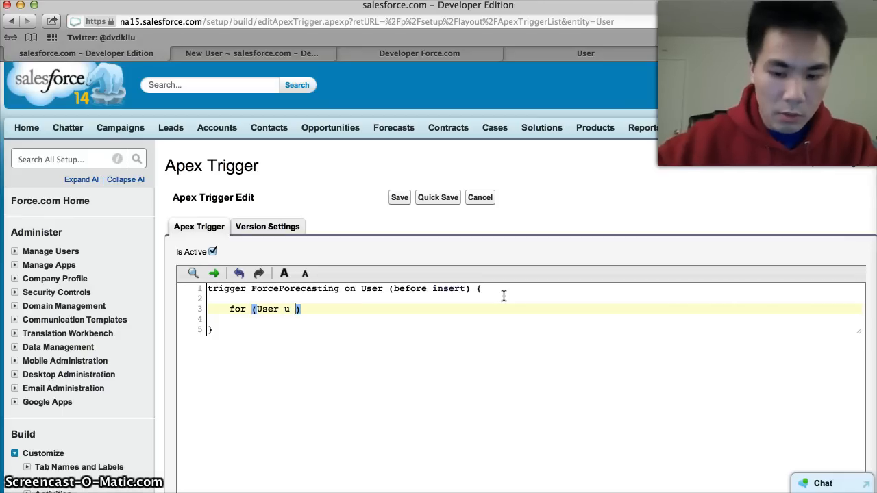
pyautogui.write(': T')
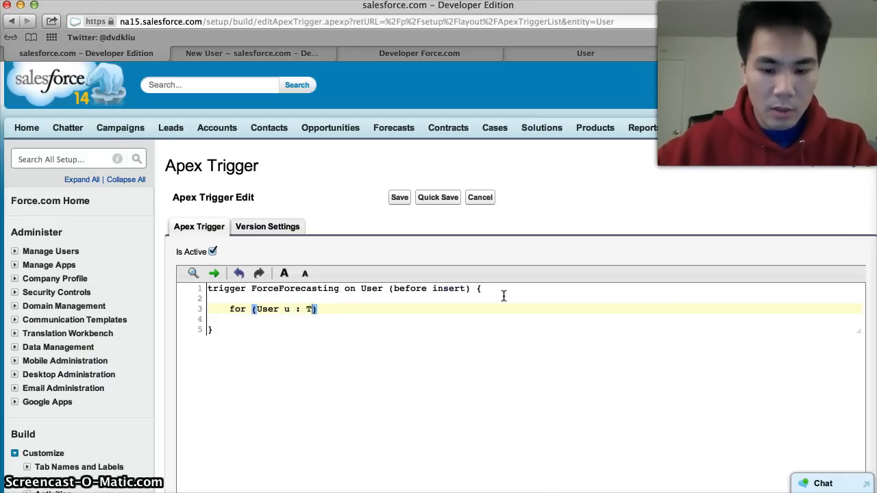
pyautogui.write('rigger.new)')
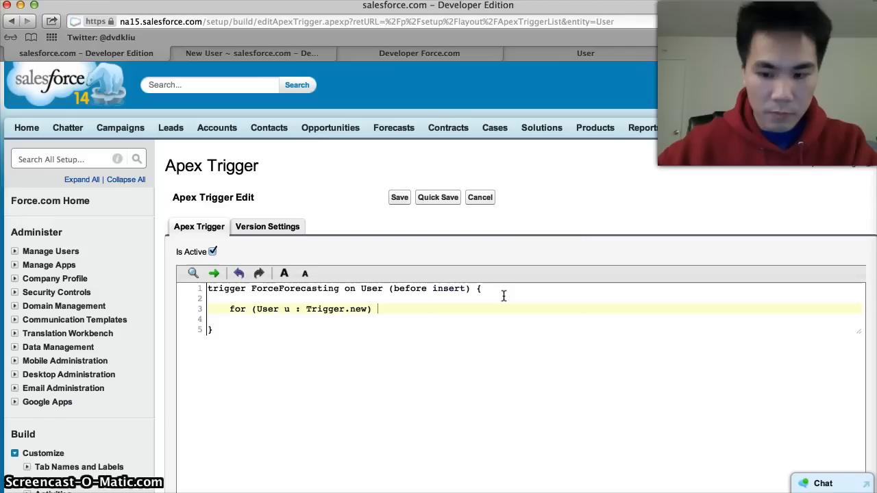
pyautogui.write('{')
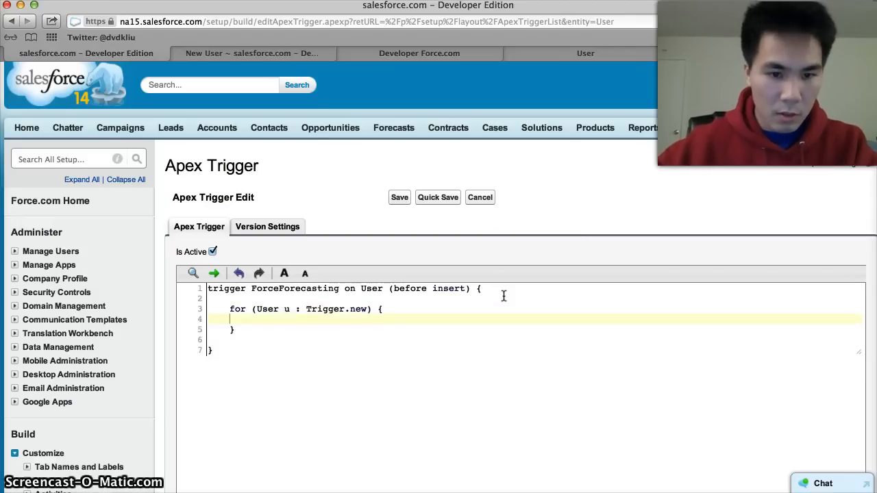
pyautogui.write('u.')
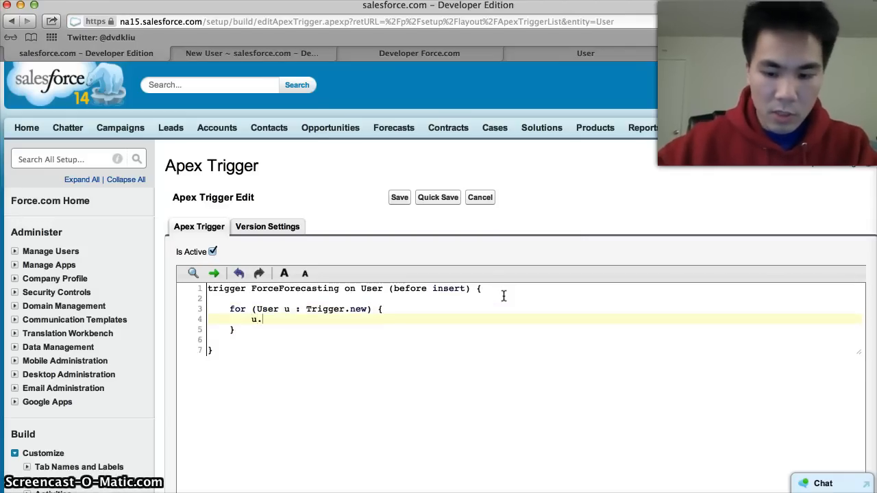
pyautogui.write('ForceF')
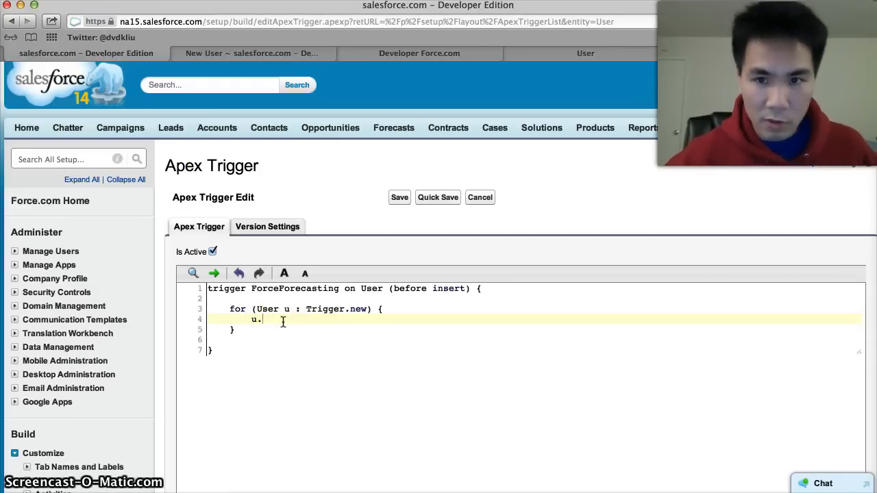
pyautogui.moveTo(579, 102)
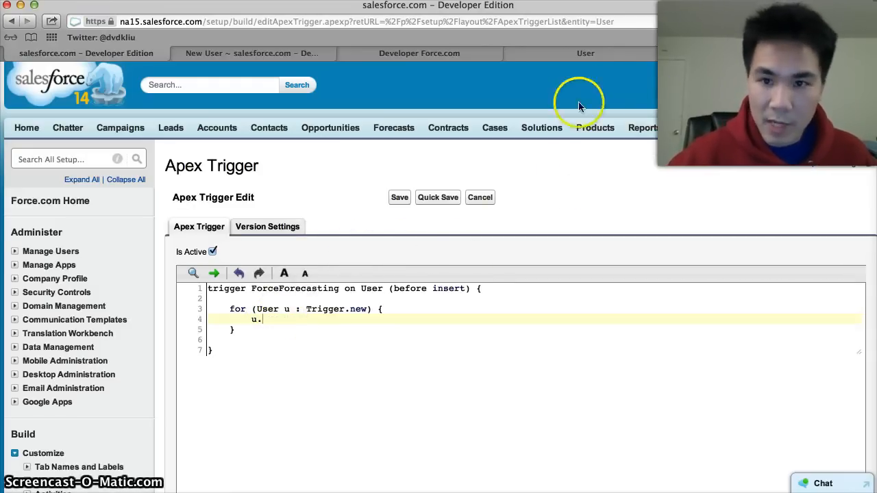
# - Find and select the ForecastEnabled field name in the User object API documentation's Fields table
pyautogui.click(586, 53)
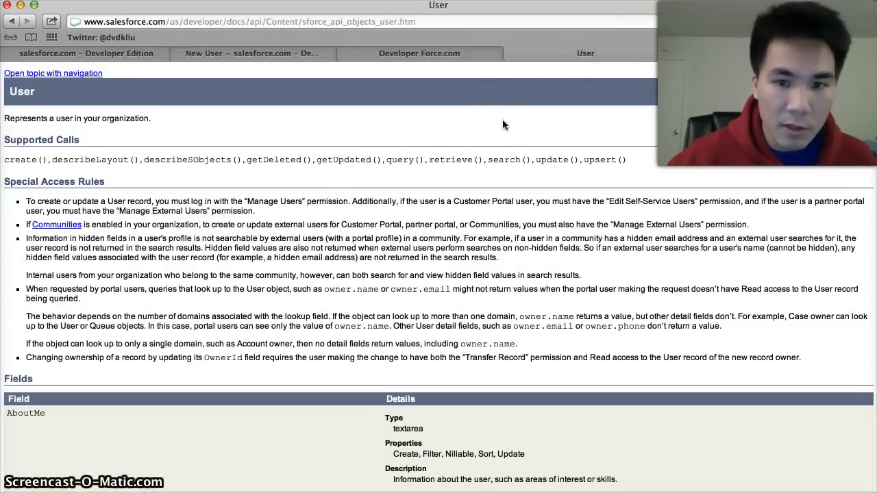
pyautogui.scroll(-3)
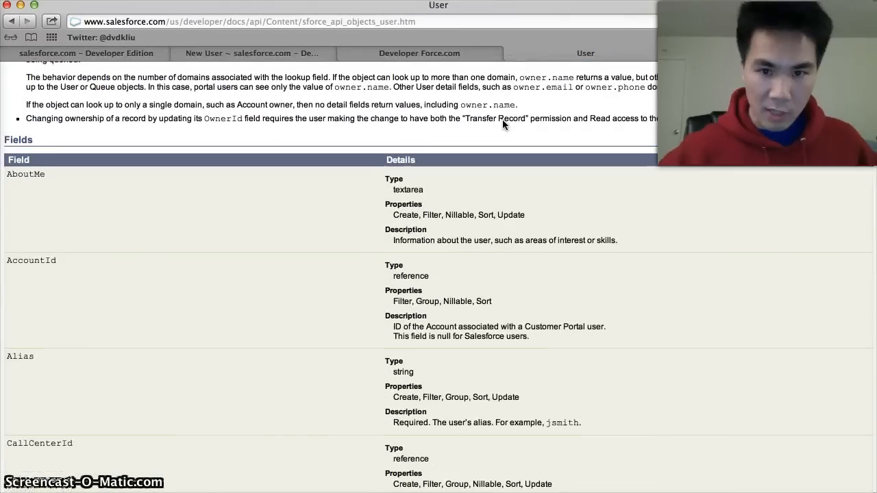
pyautogui.scroll(-3)
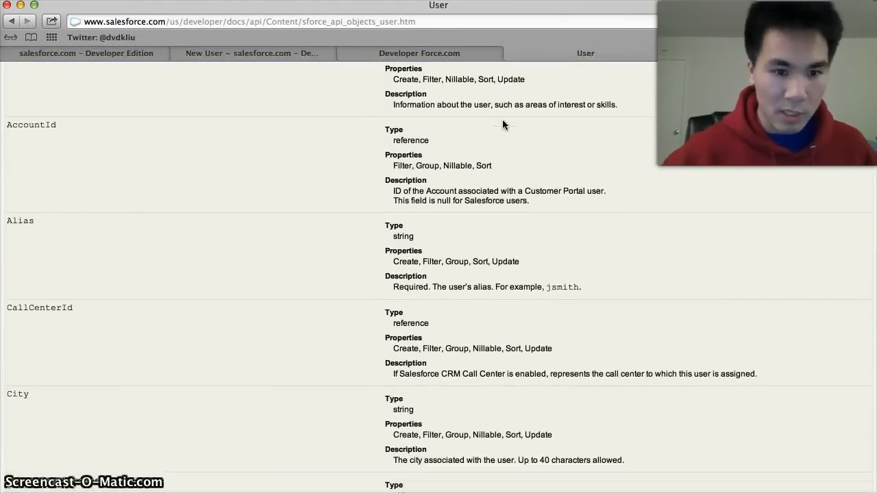
pyautogui.scroll(-3)
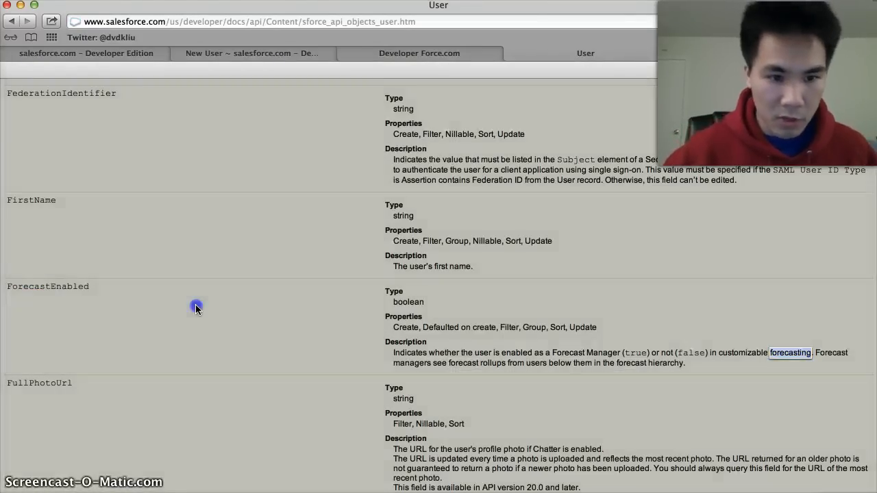
pyautogui.doubleClick(47, 287)
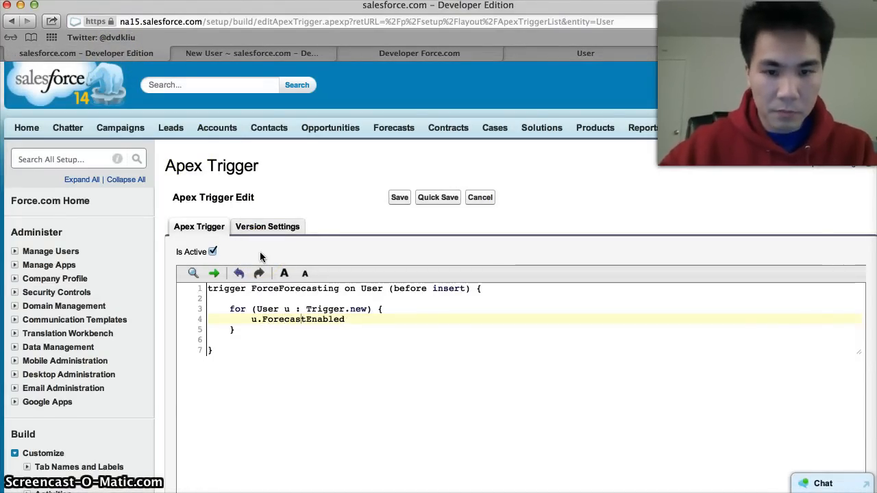
# - Finish the loop line as 'u.ForecastEnabled = true;' and save the ForceForecasting trigger
pyautogui.write('= utr')
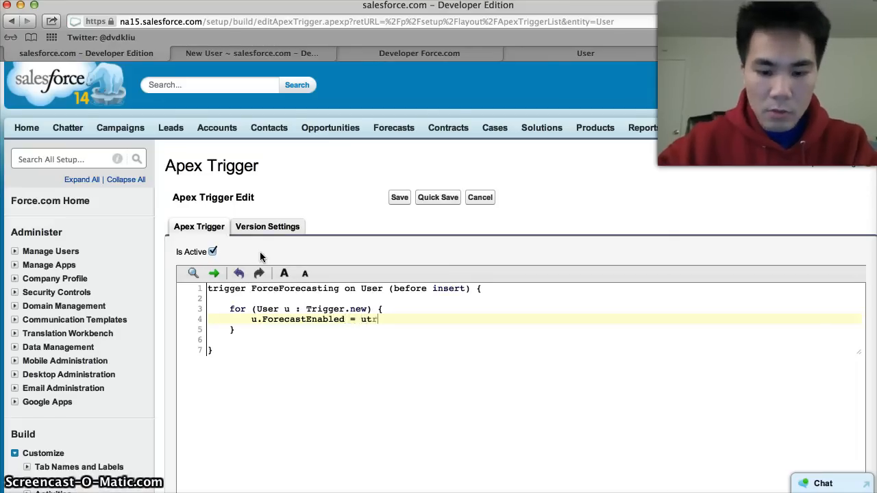
pyautogui.press('Backspace')
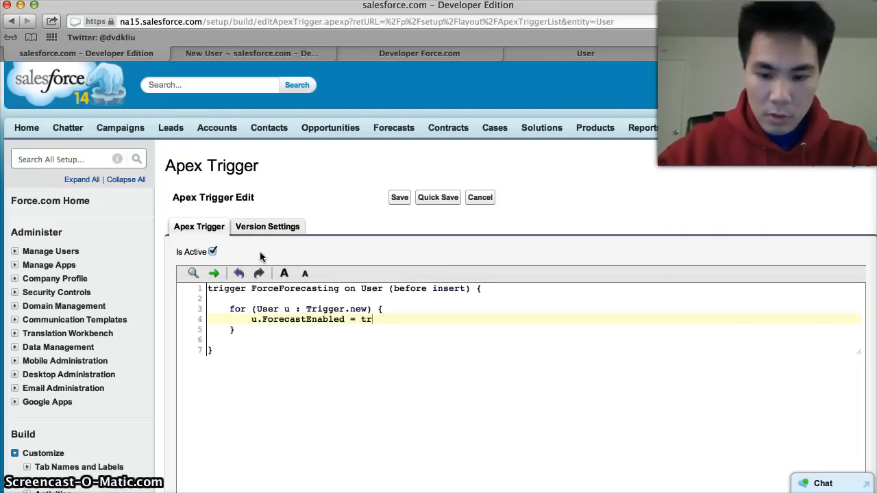
pyautogui.write('ue;')
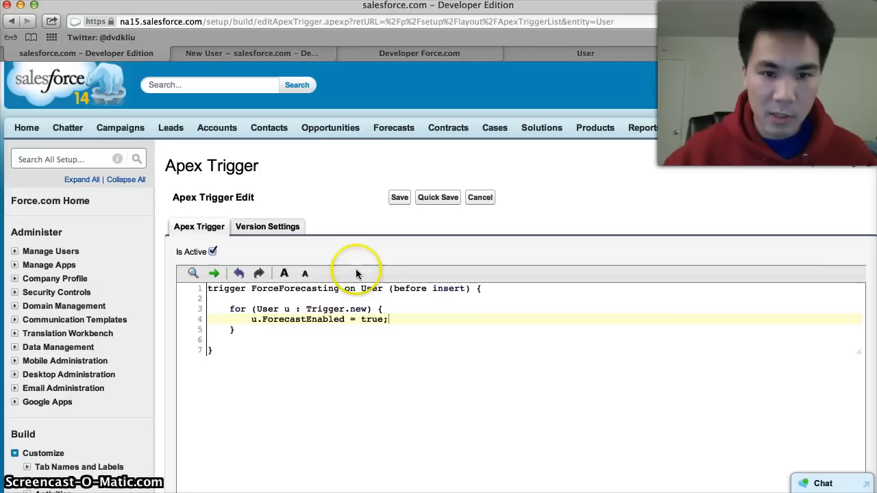
pyautogui.click(400, 197)
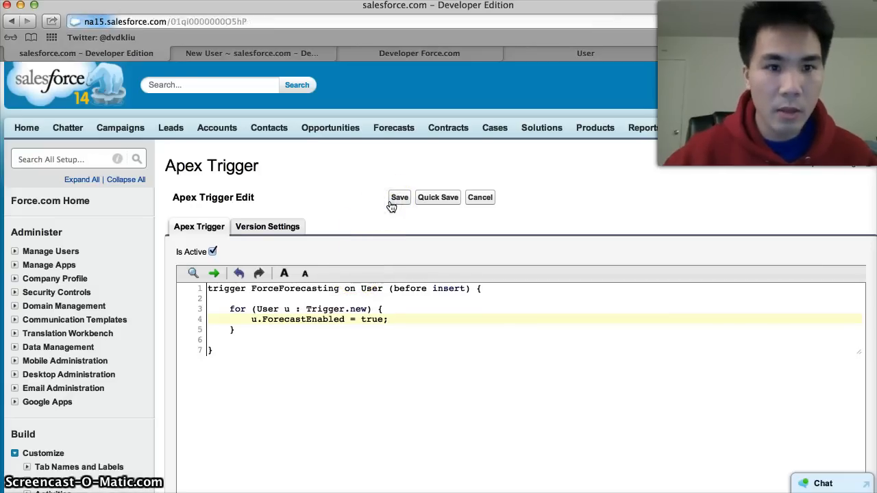
pyautogui.click(399, 197)
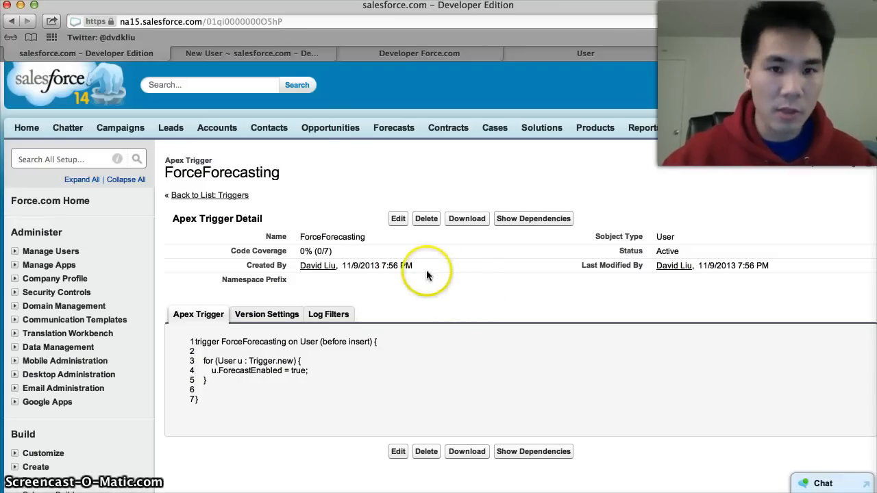
# - Save test user Sfdc 99 from the New User form
pyautogui.click(251, 52)
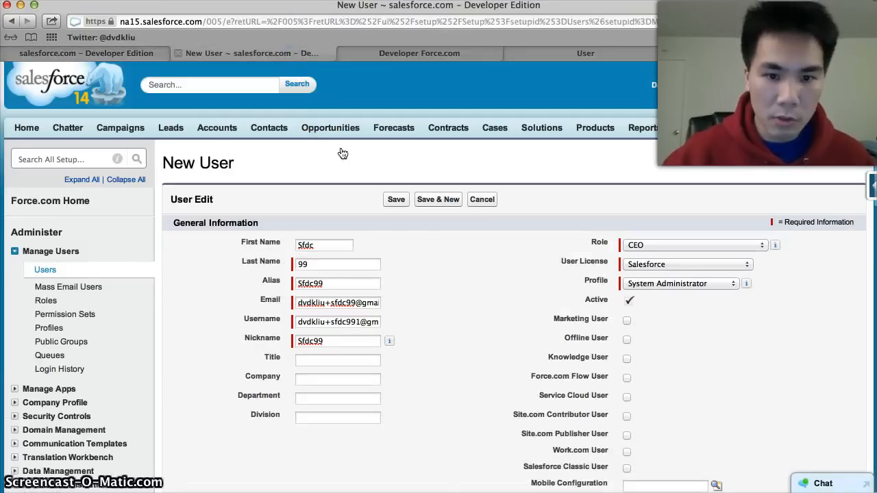
pyautogui.scroll(-3)
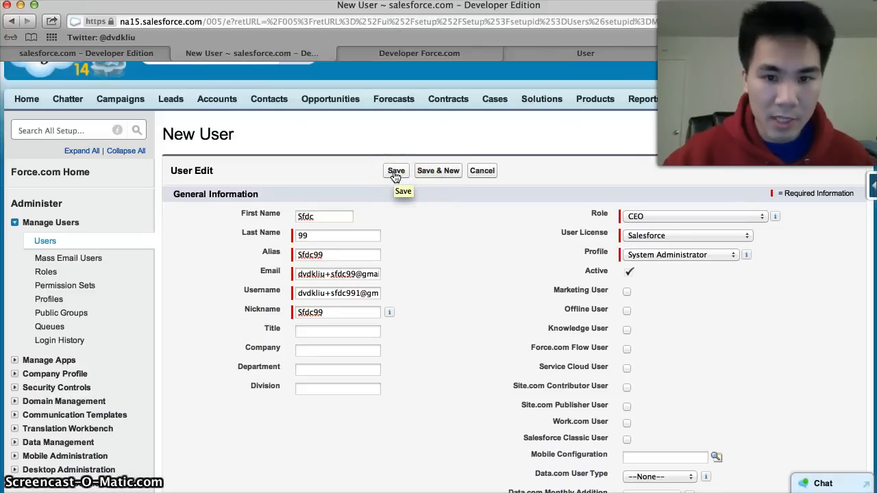
pyautogui.click(396, 170)
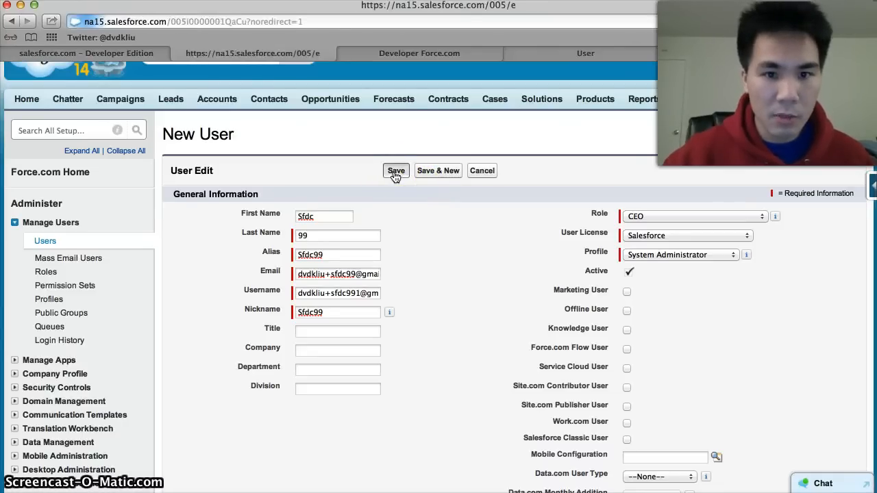
pyautogui.click(396, 171)
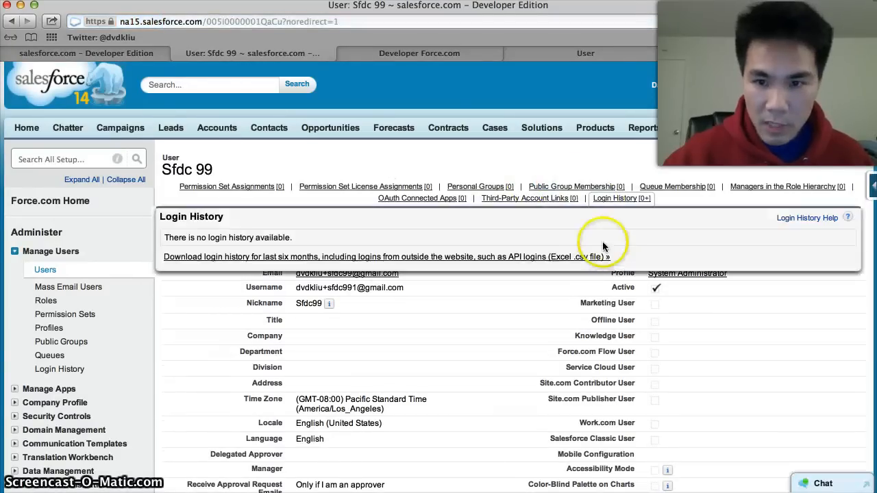
pyautogui.scroll(-3)
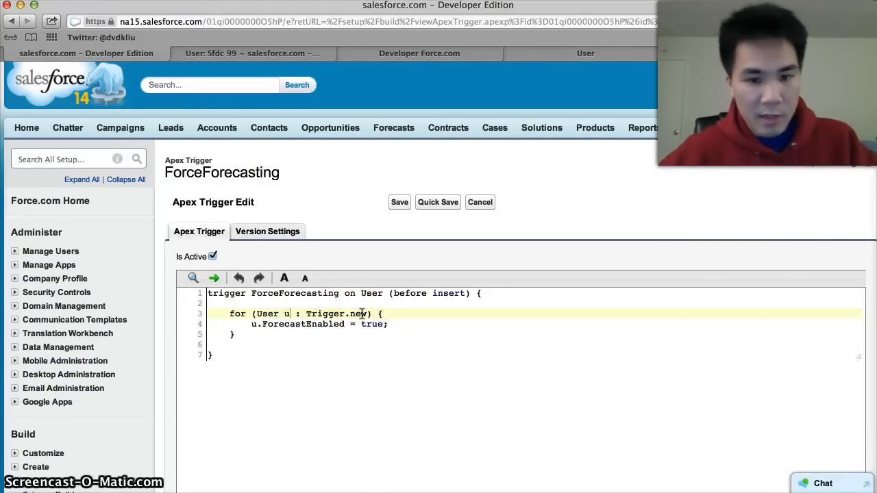
# - Rename the loop variable from u to myUser and save the trigger
pyautogui.write('myUser')
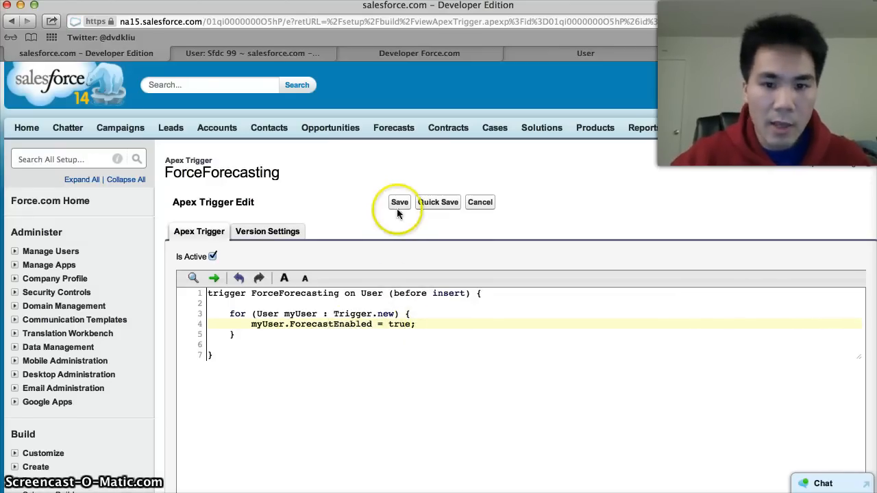
pyautogui.click(399, 202)
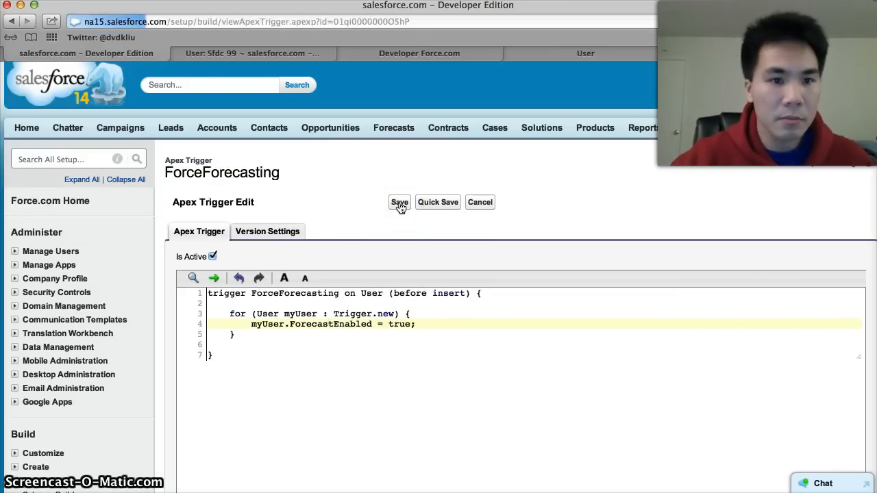
pyautogui.click(399, 202)
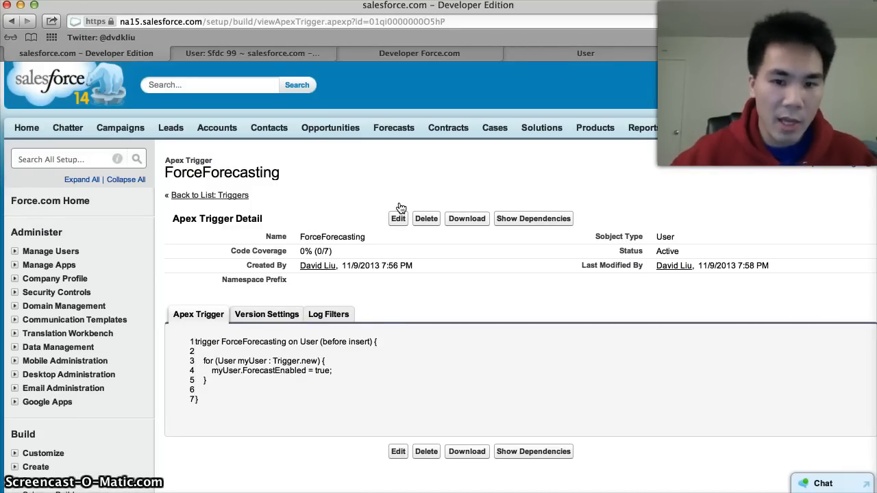
pyautogui.moveTo(380, 307)
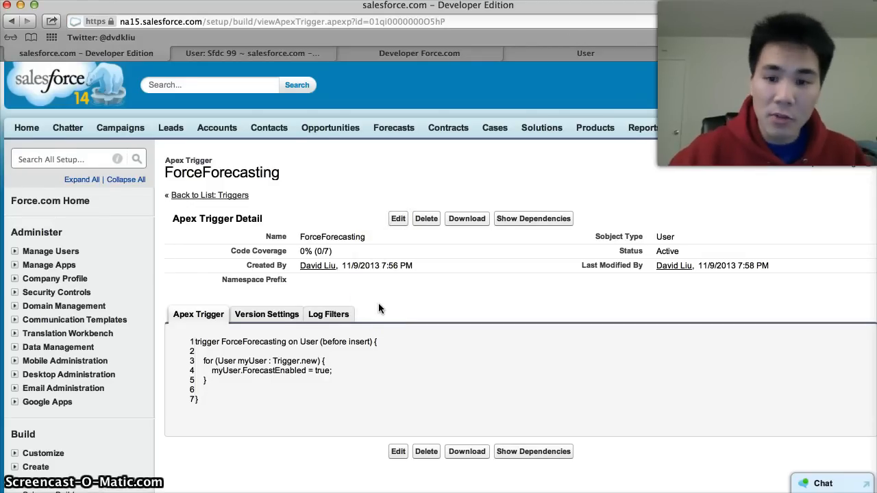